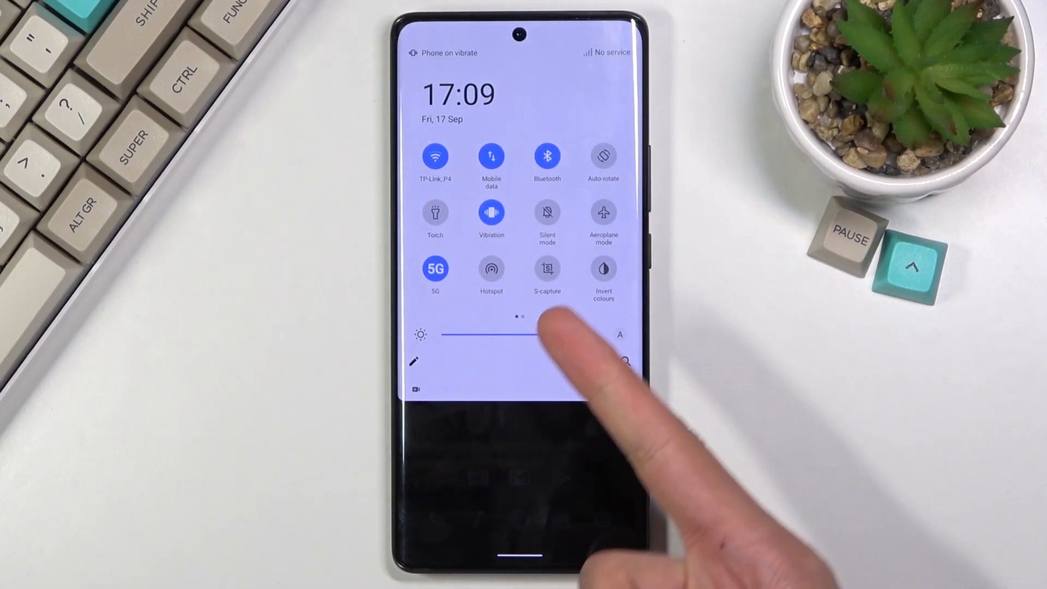
Reach the Hotspot and tethering settings page from the quick settings Hotspot tile
left_click_drag(514, 334, 560, 334)
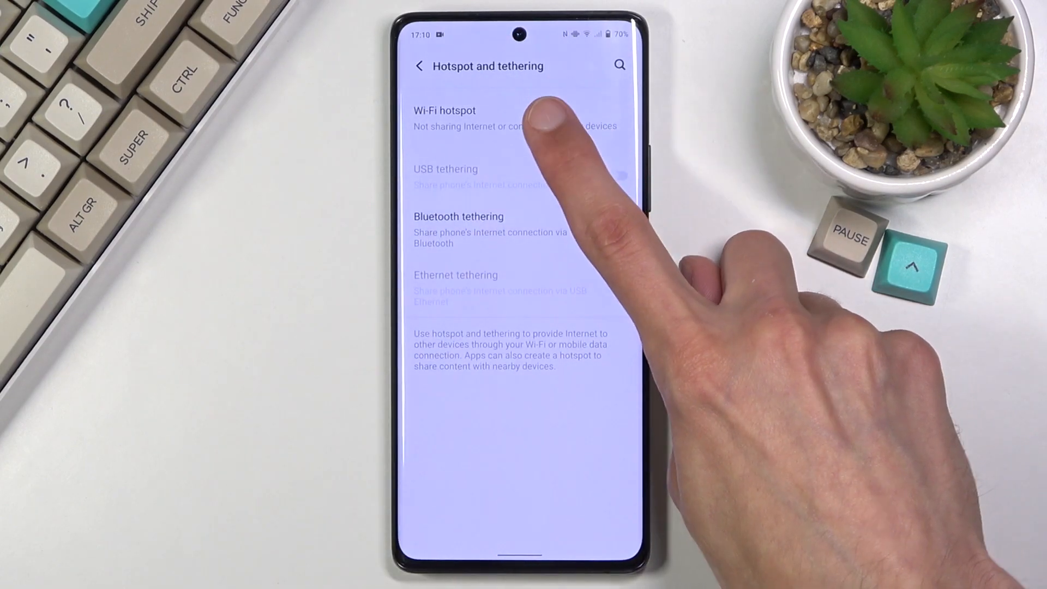
Go into Wi-Fi hotspot and bring up the hotspot password for editing
left_click(468, 118)
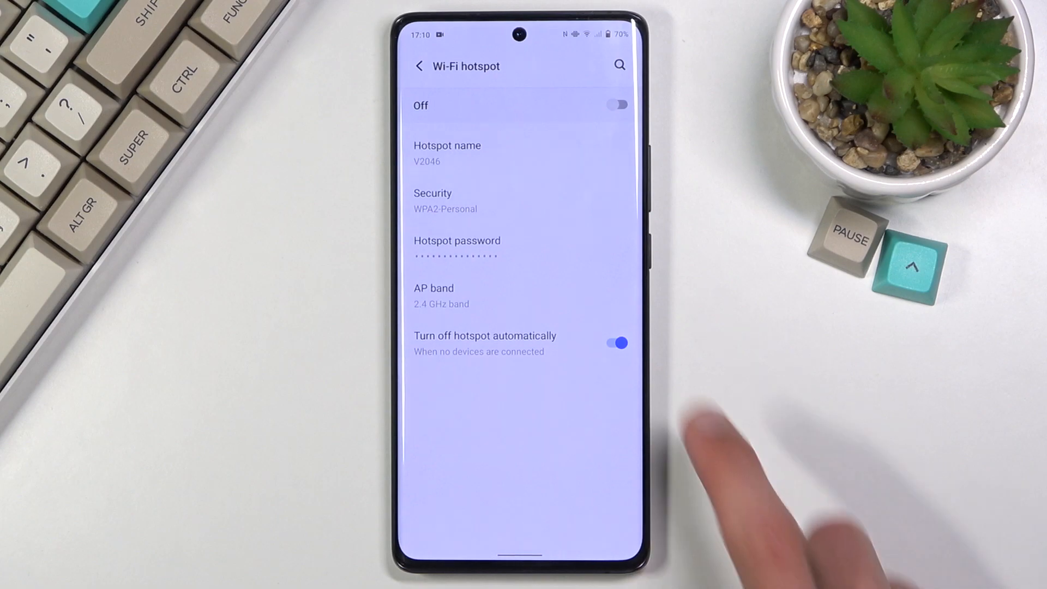
left_click(456, 247)
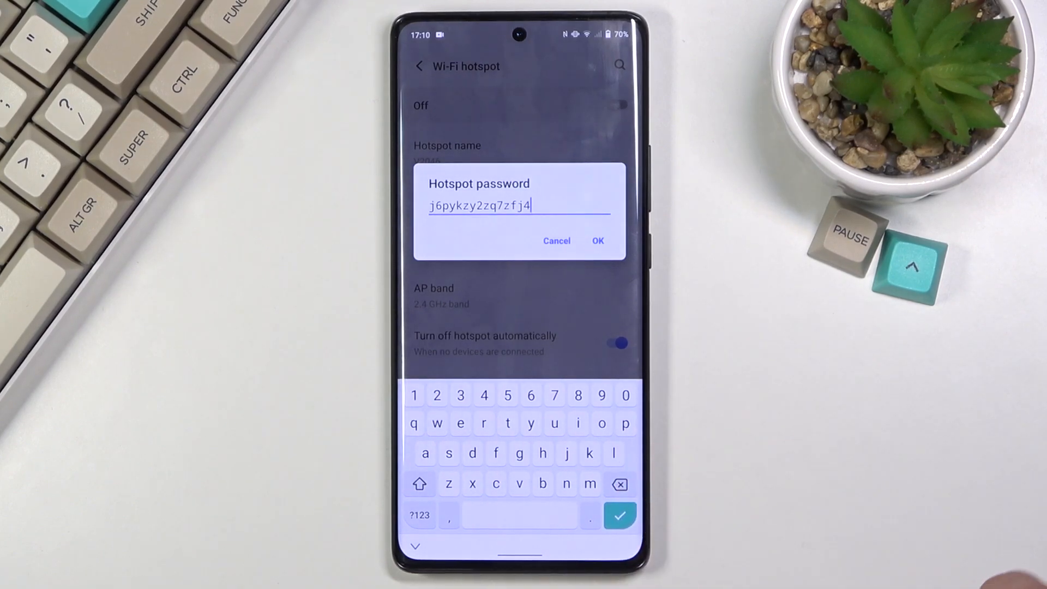
left_click(619, 483)
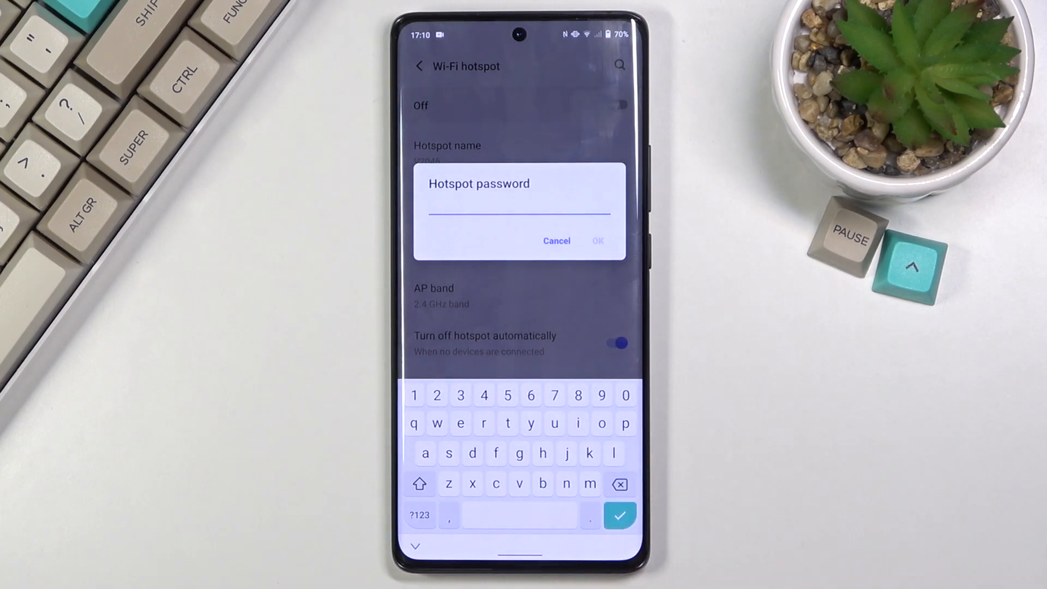
left_click(519, 215)
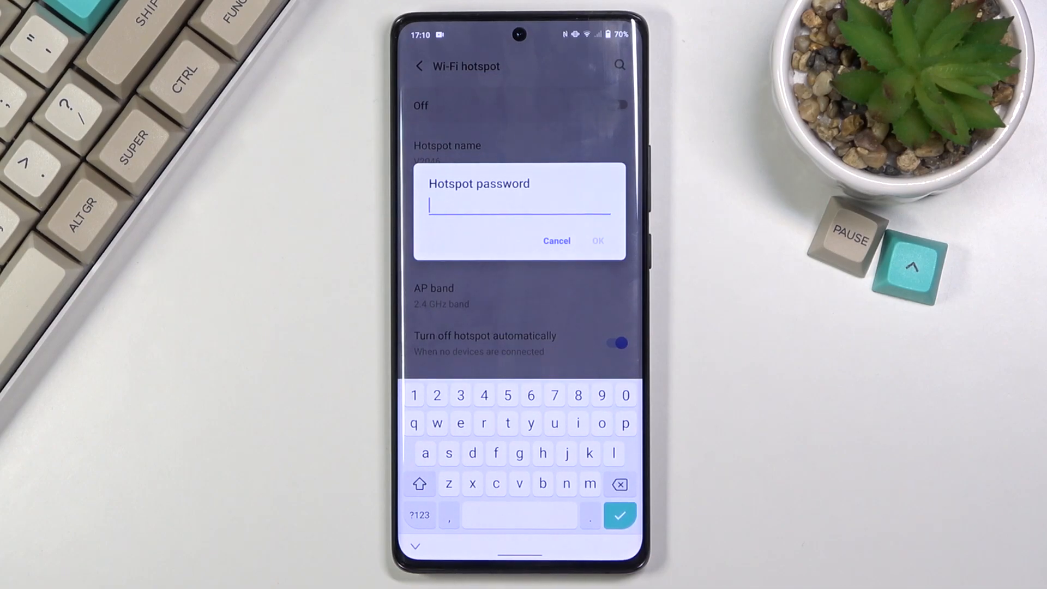
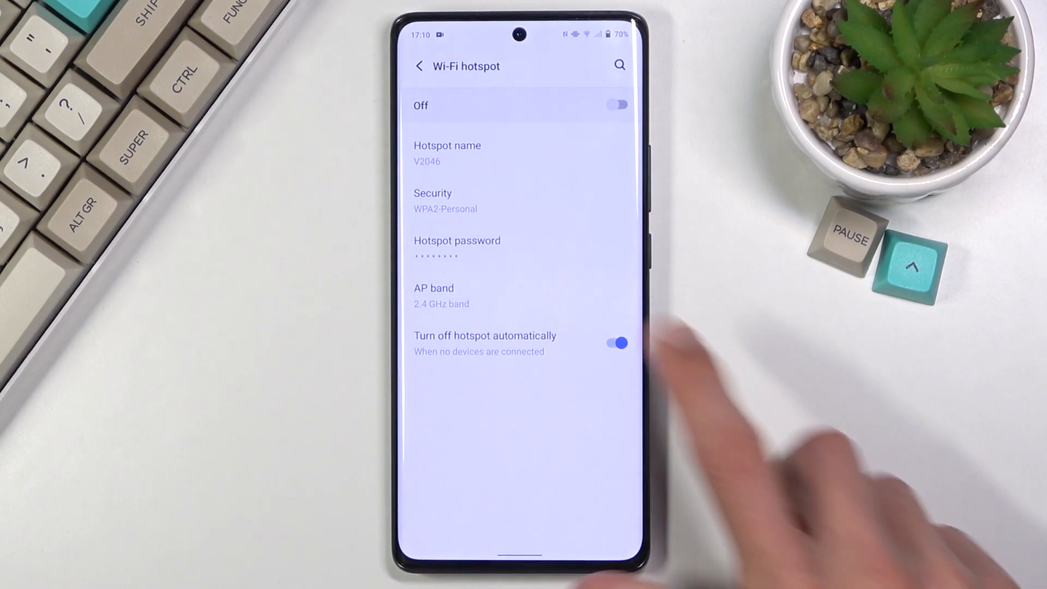
Set the hotspot AP band to 5.0 GHz band preferred and confirm it is kept
left_click(433, 296)
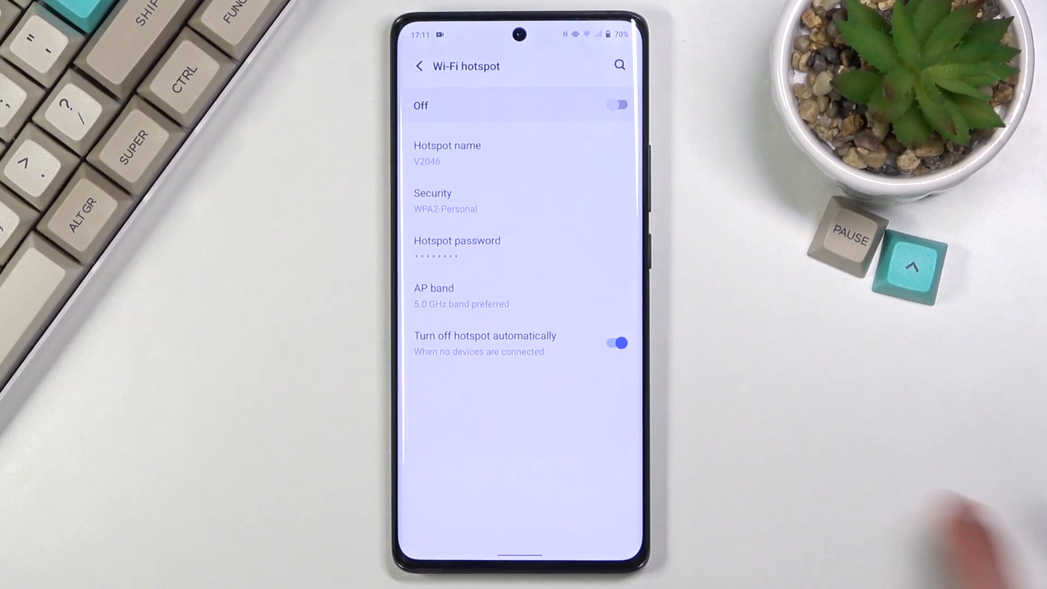
left_click(460, 295)
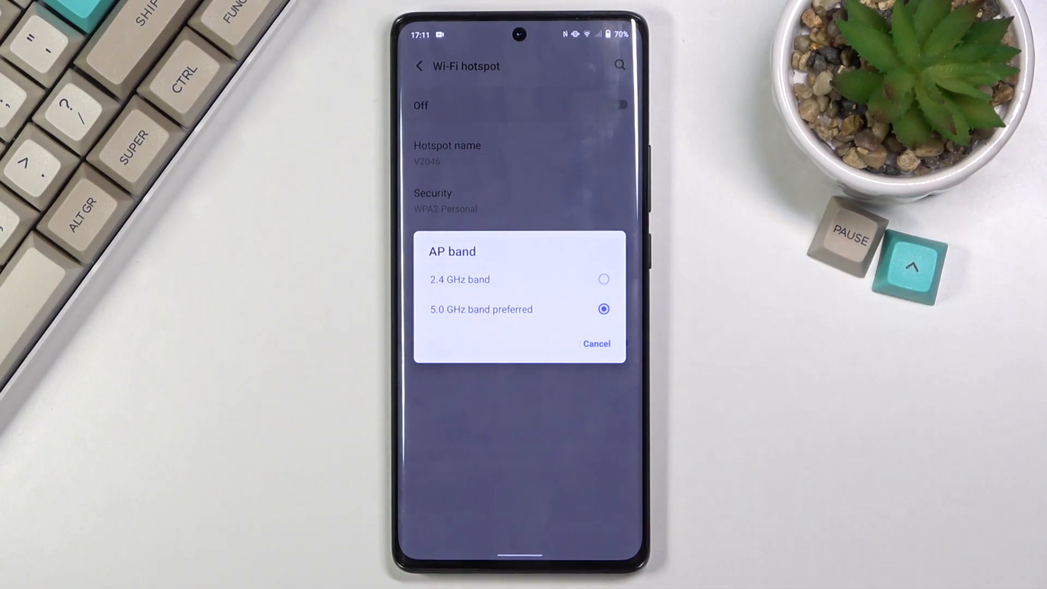
left_click(597, 344)
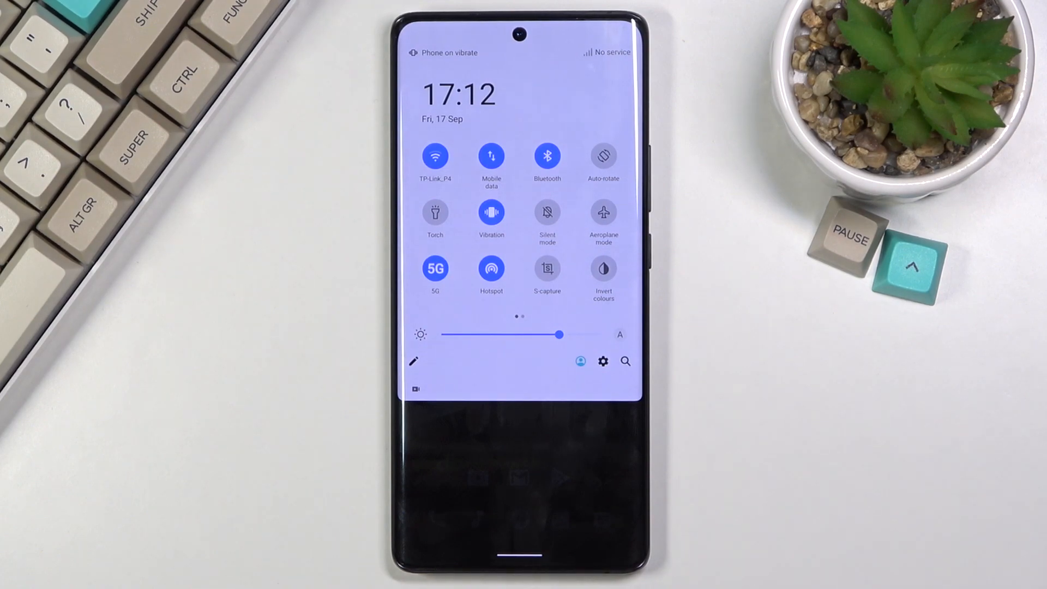
Switch the hotspot off from the quick settings Hotspot tile
left_click(491, 270)
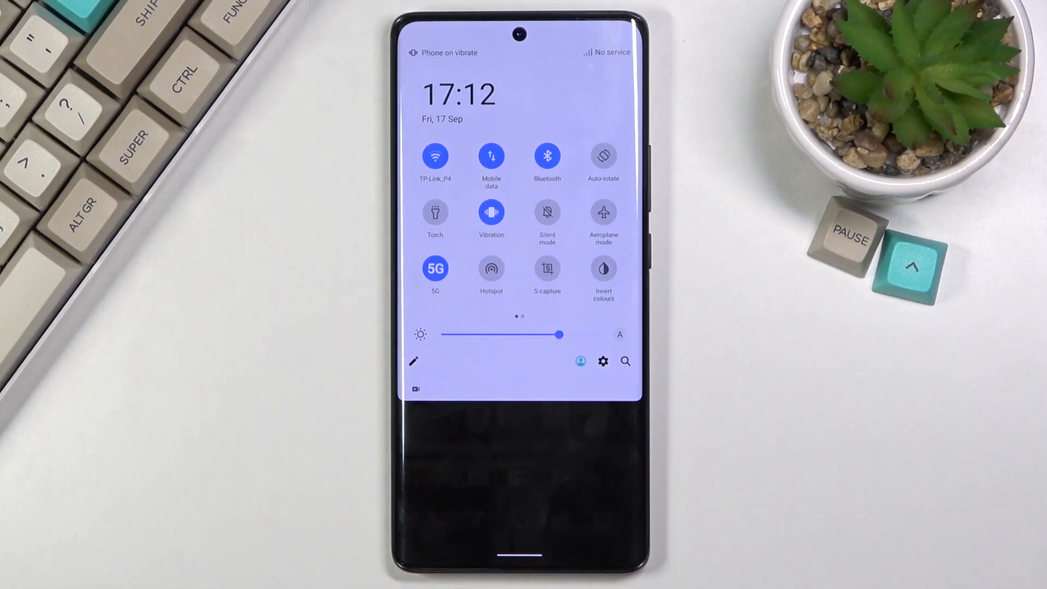